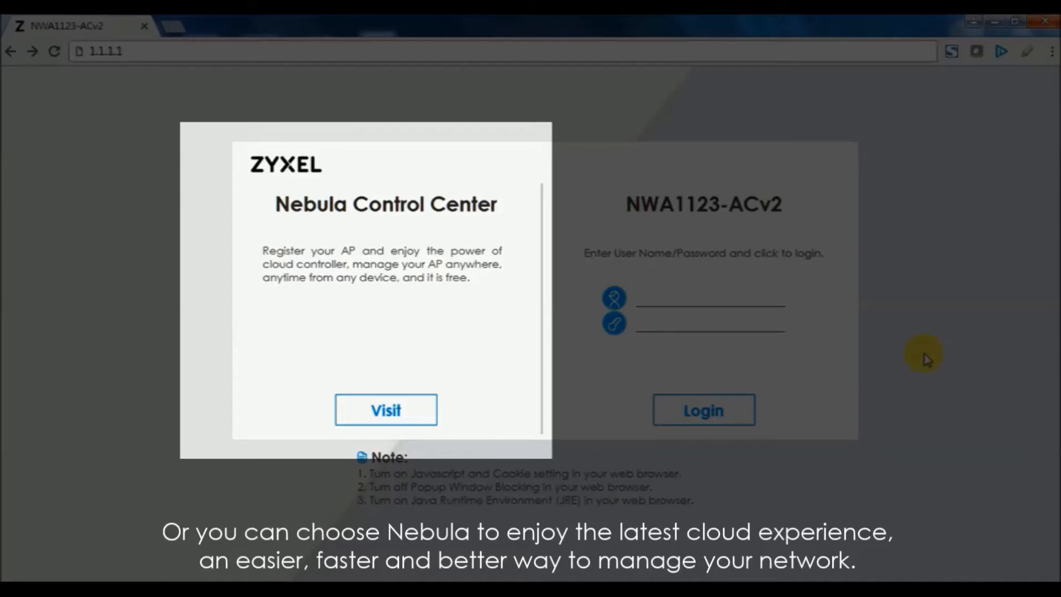
Step: Choose Visit under Nebula Control Center to manage the AP from the cloud site
left_click(385, 410)
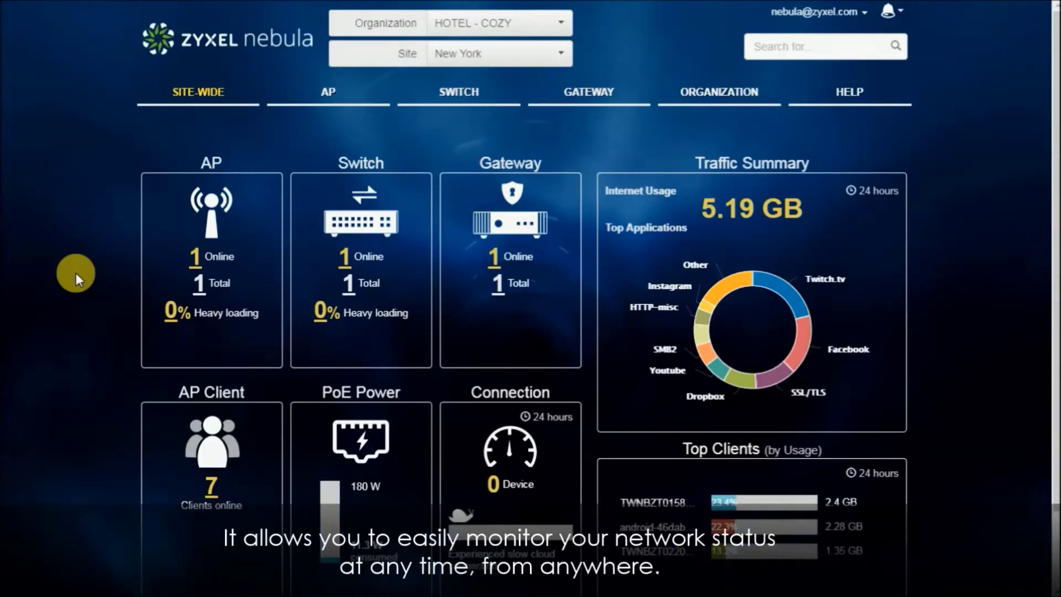
mouse_move(125, 288)
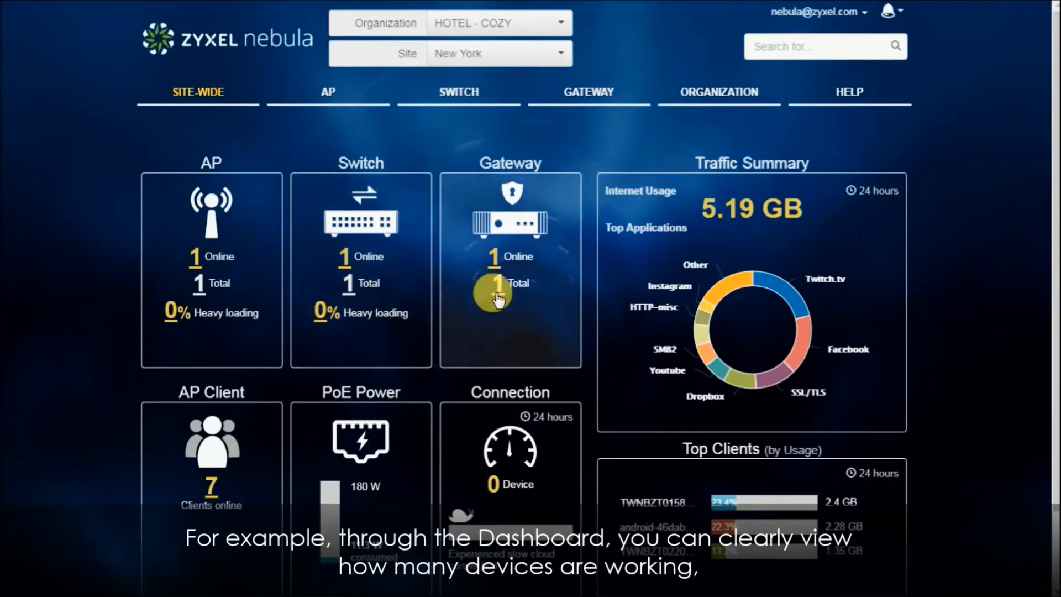
mouse_move(335, 447)
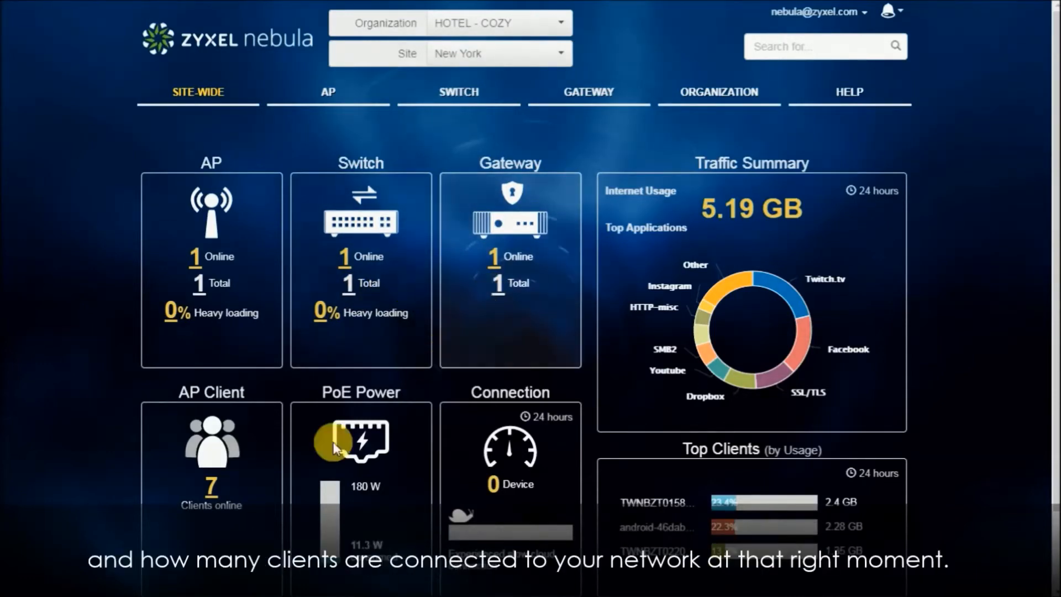
mouse_move(203, 498)
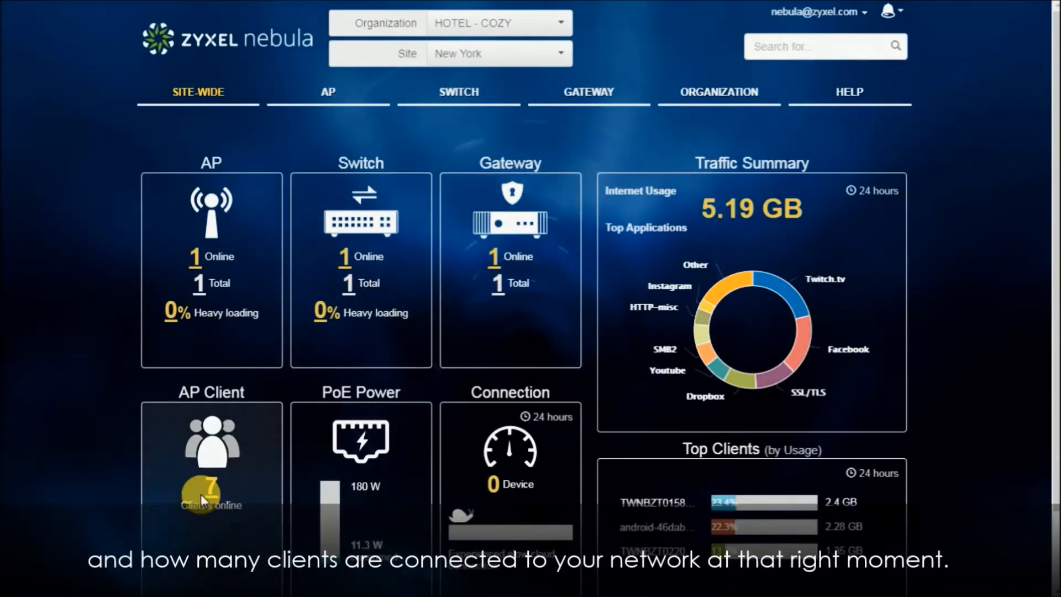
Step: Switch from the New York site-wide dashboard to the HOTEL - COZY organization overview
left_click(498, 53)
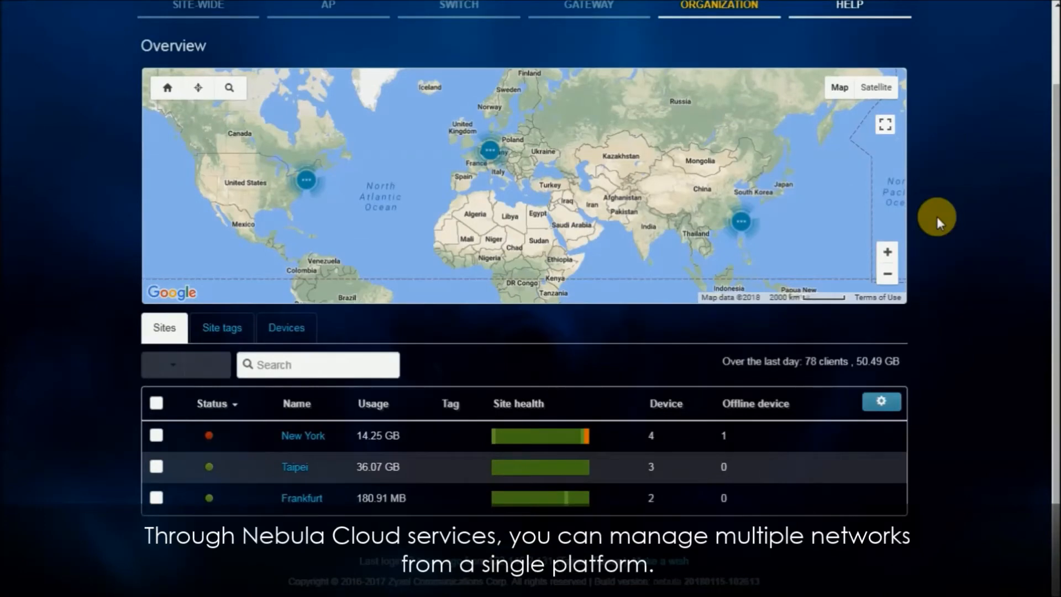
mouse_move(743, 232)
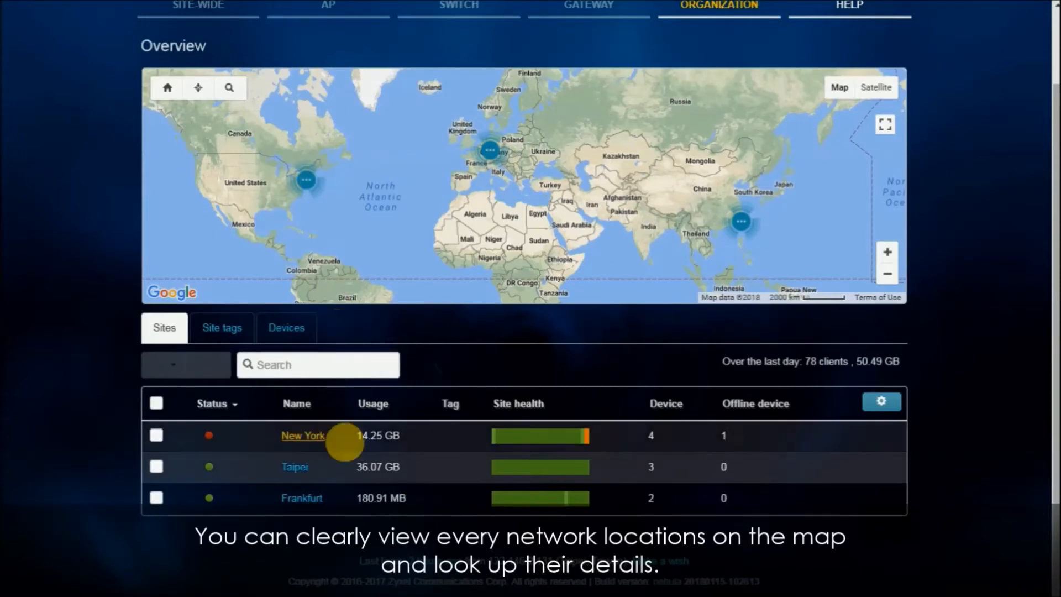
mouse_move(351, 506)
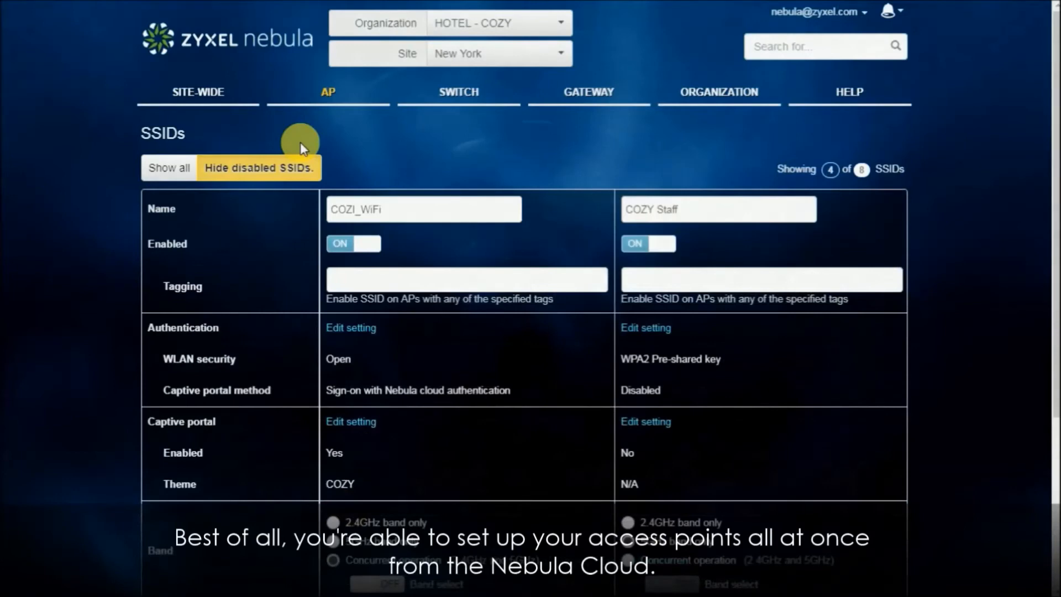
mouse_move(483, 219)
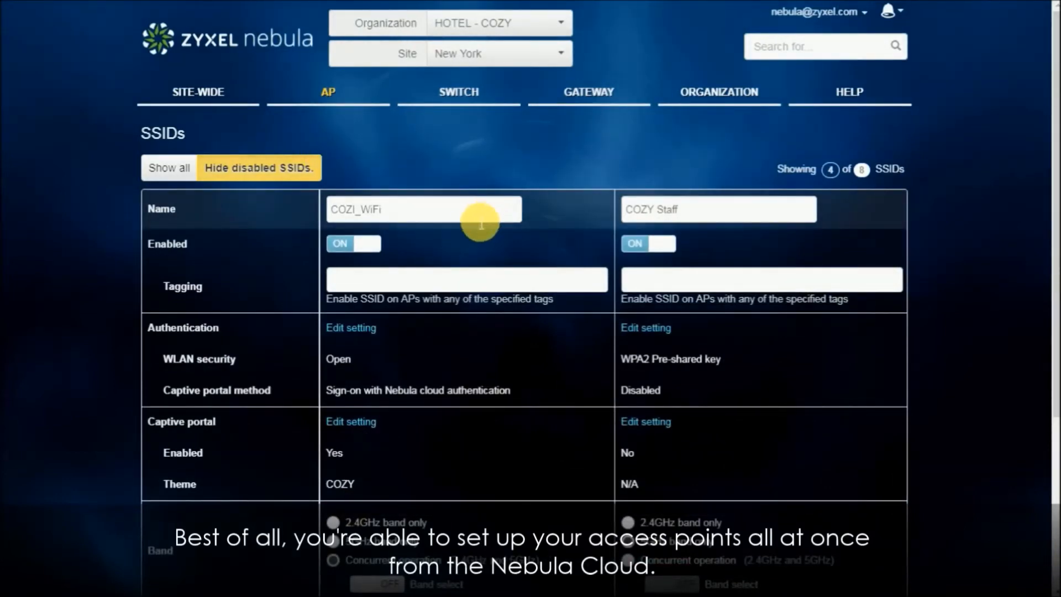
mouse_move(435, 341)
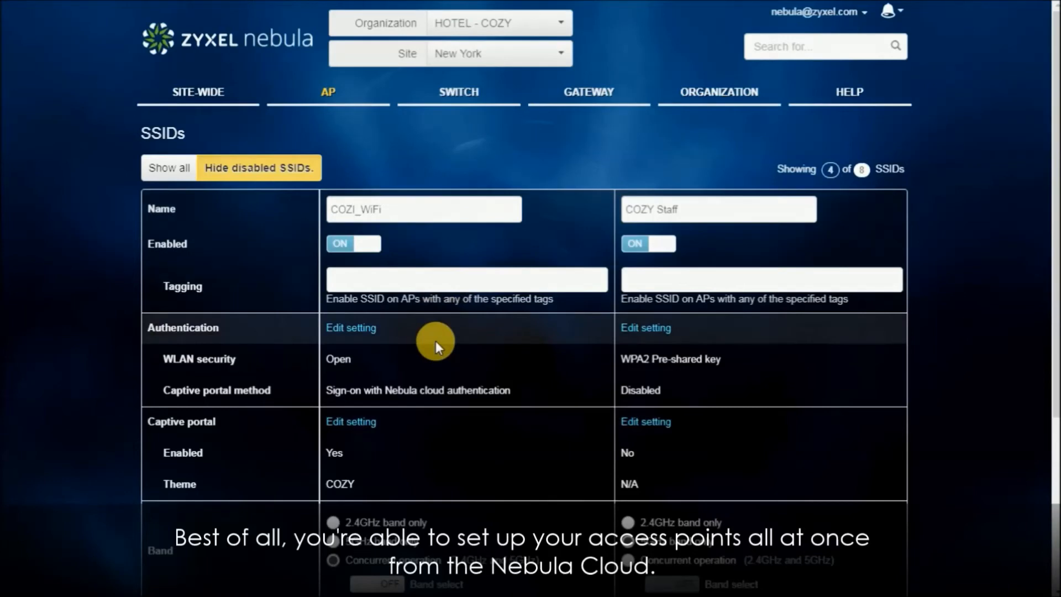
Step: Scroll down through the New York site's SSID settings toward the AP summary report
scroll("down", 3)
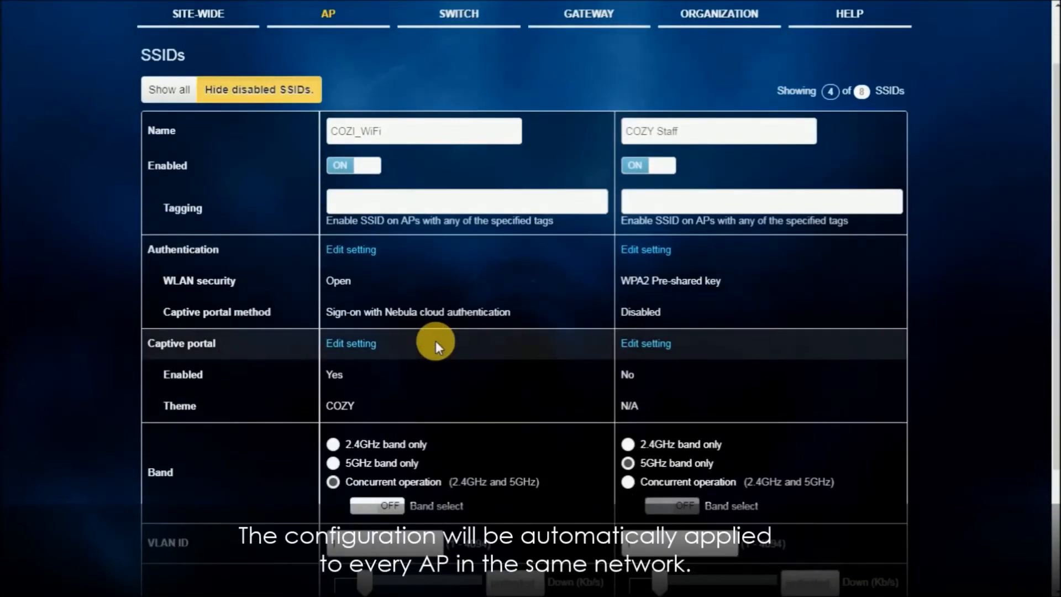
scroll("down", 3)
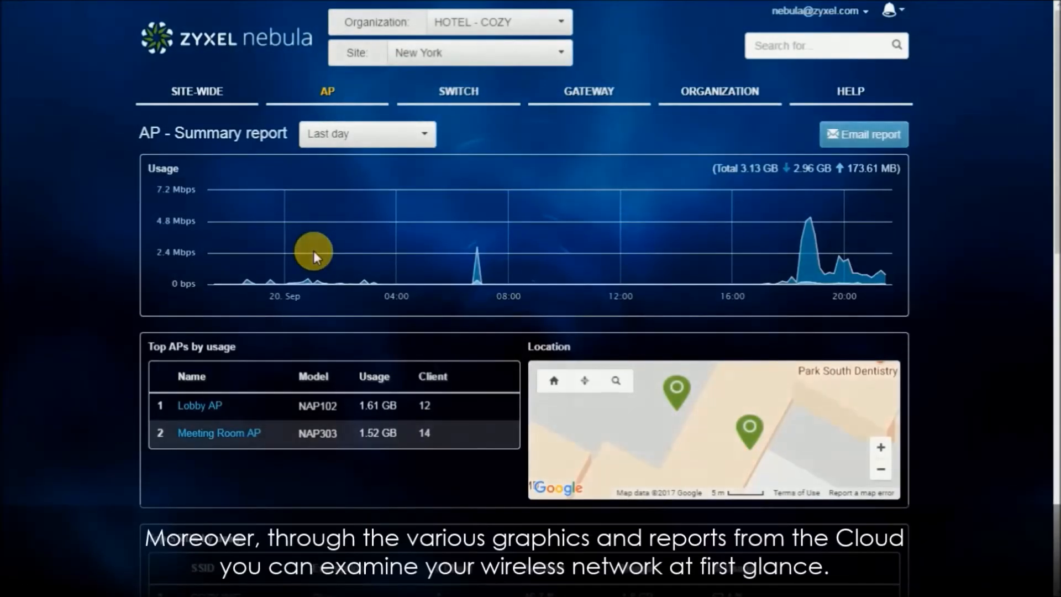
mouse_move(197, 174)
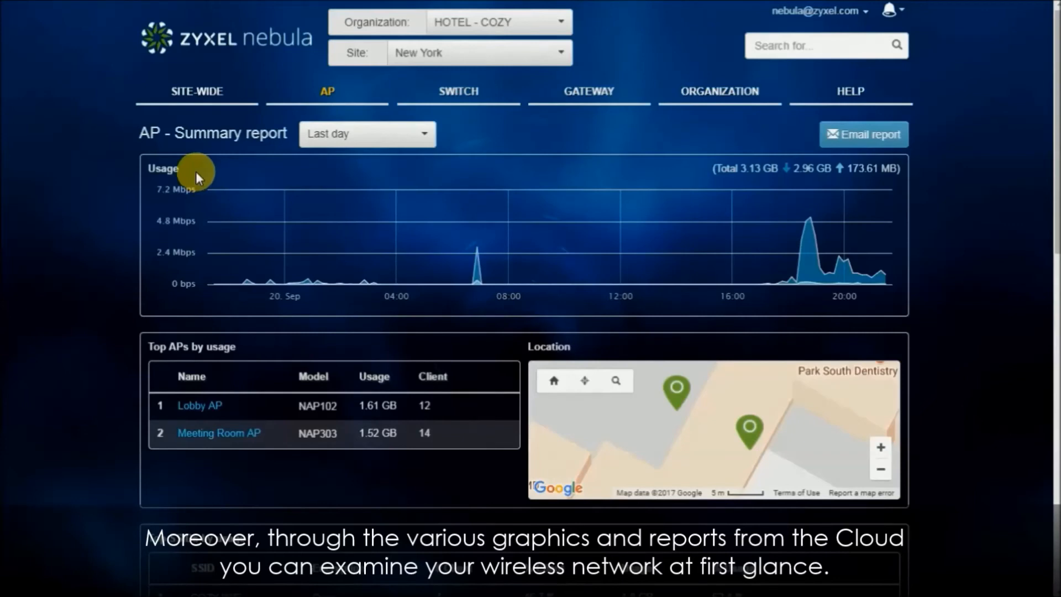
mouse_move(243, 355)
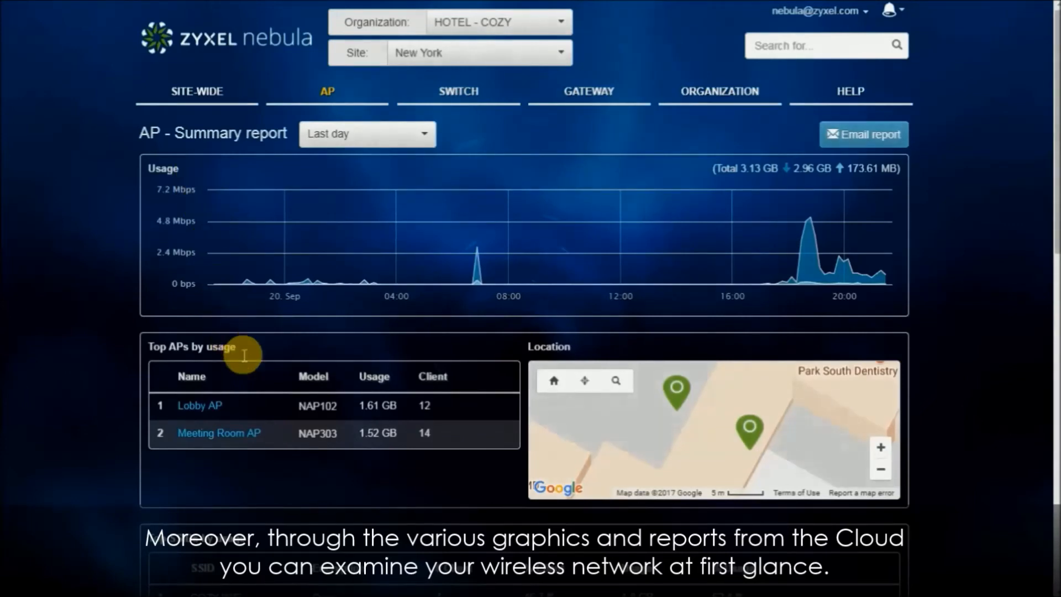
scroll("down", 3)
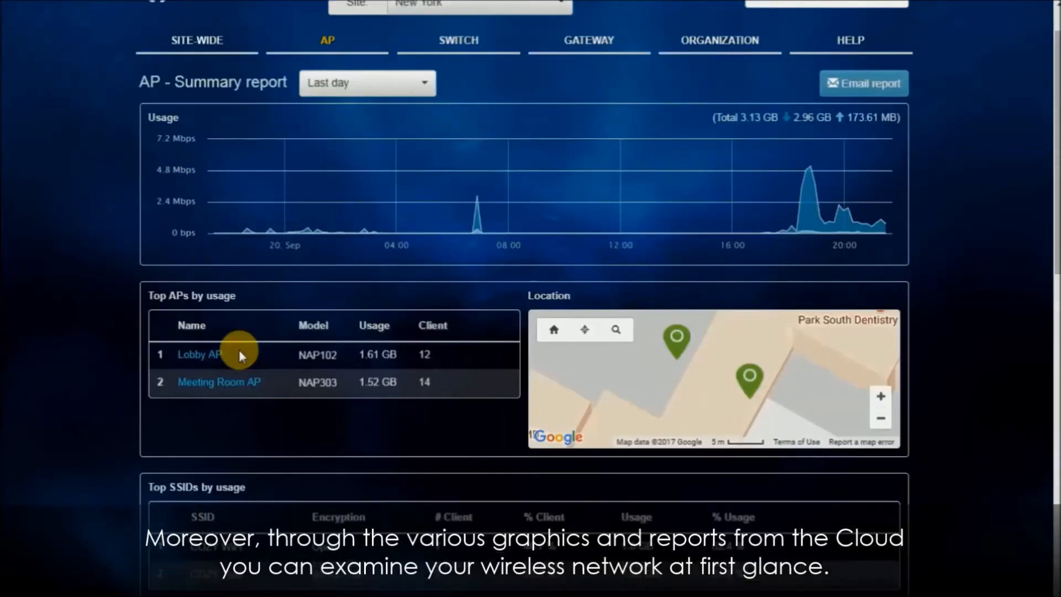
scroll("down", 3)
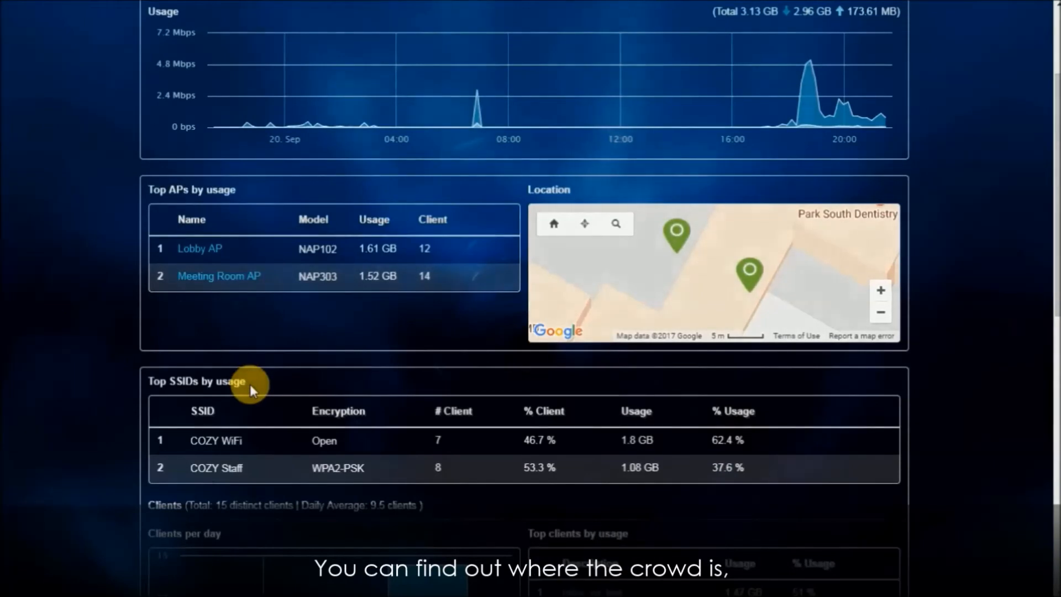
scroll("down", 3)
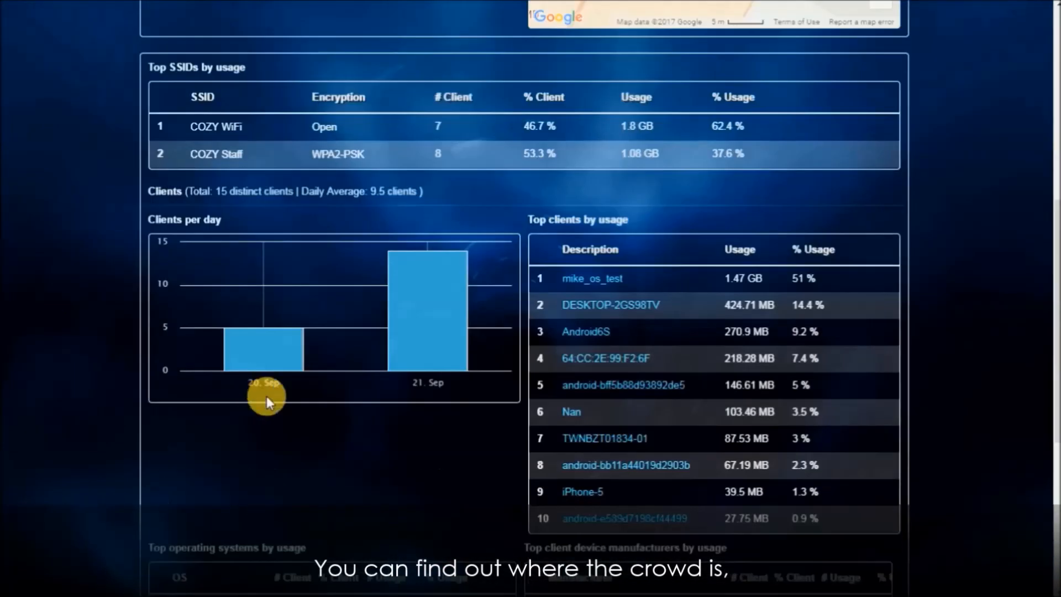
mouse_move(647, 223)
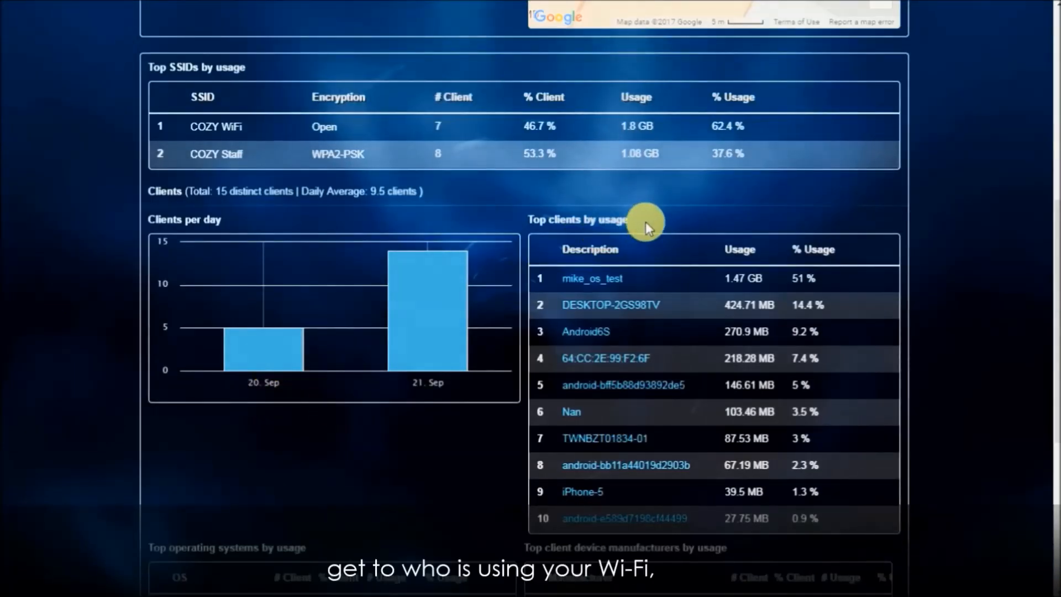
mouse_move(708, 452)
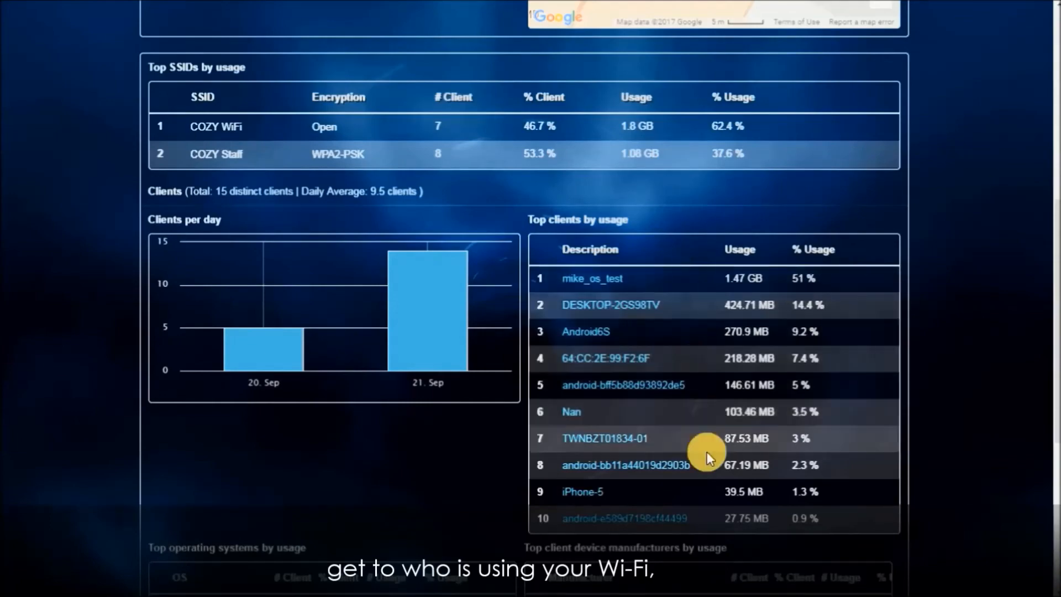
scroll("down", 3)
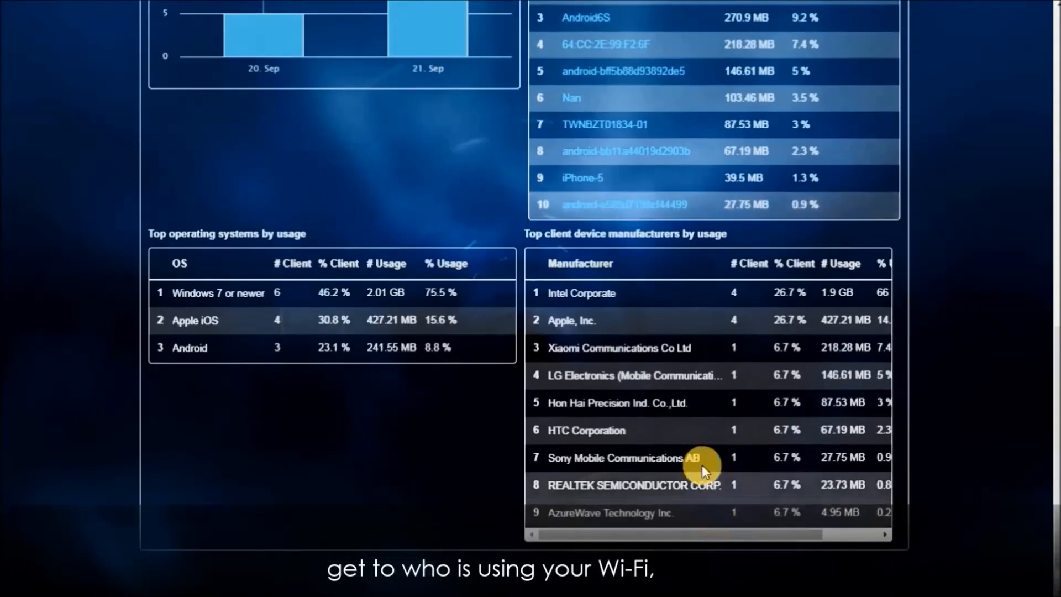
mouse_move(721, 310)
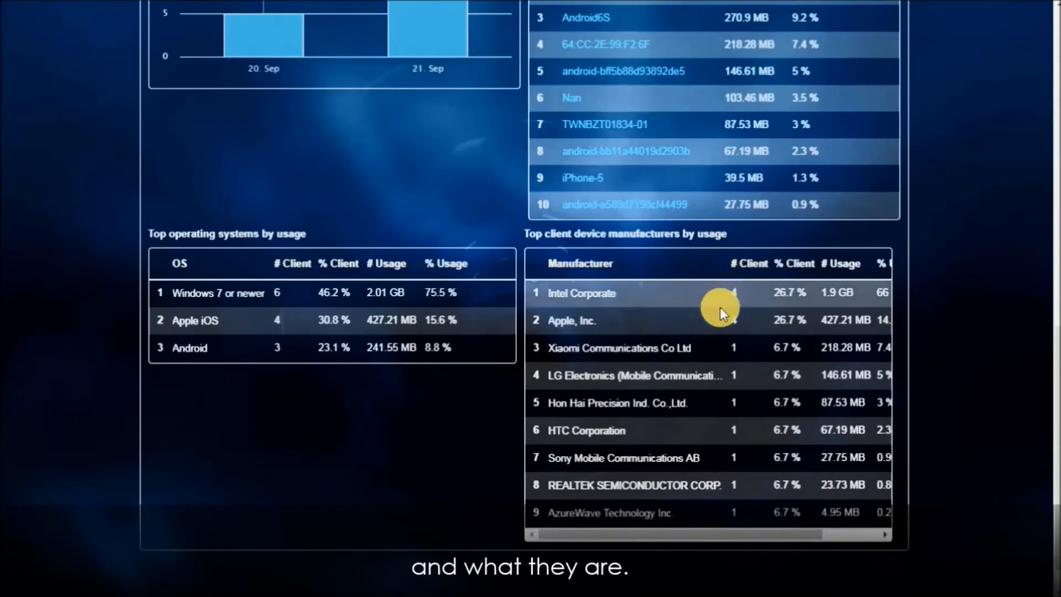